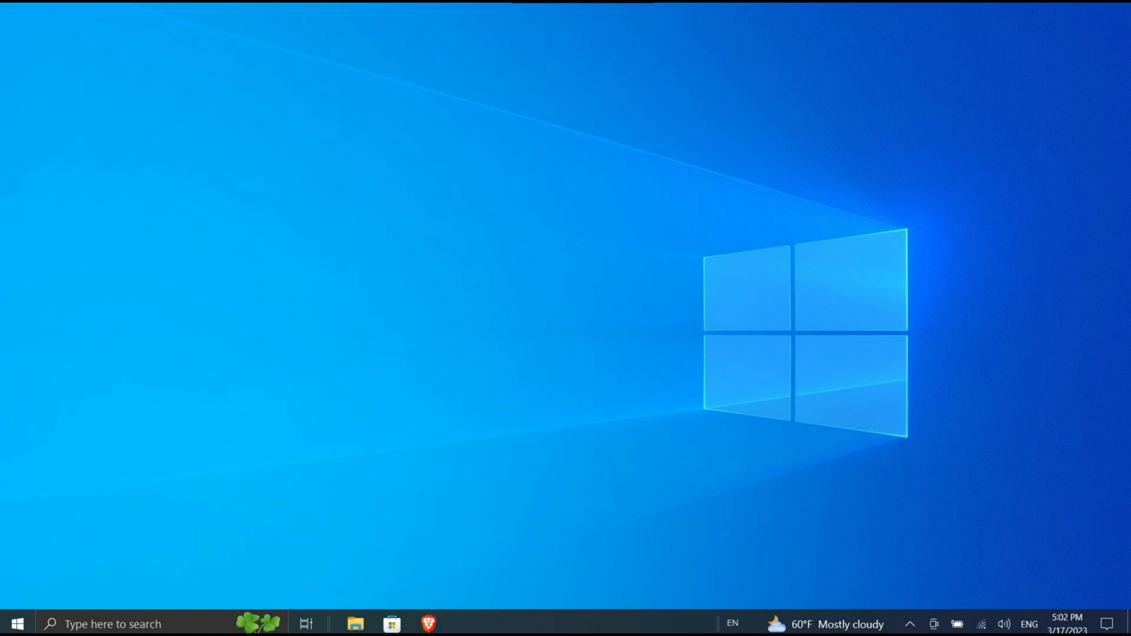
pyautogui.press('Ctrl+Shift+Esc')
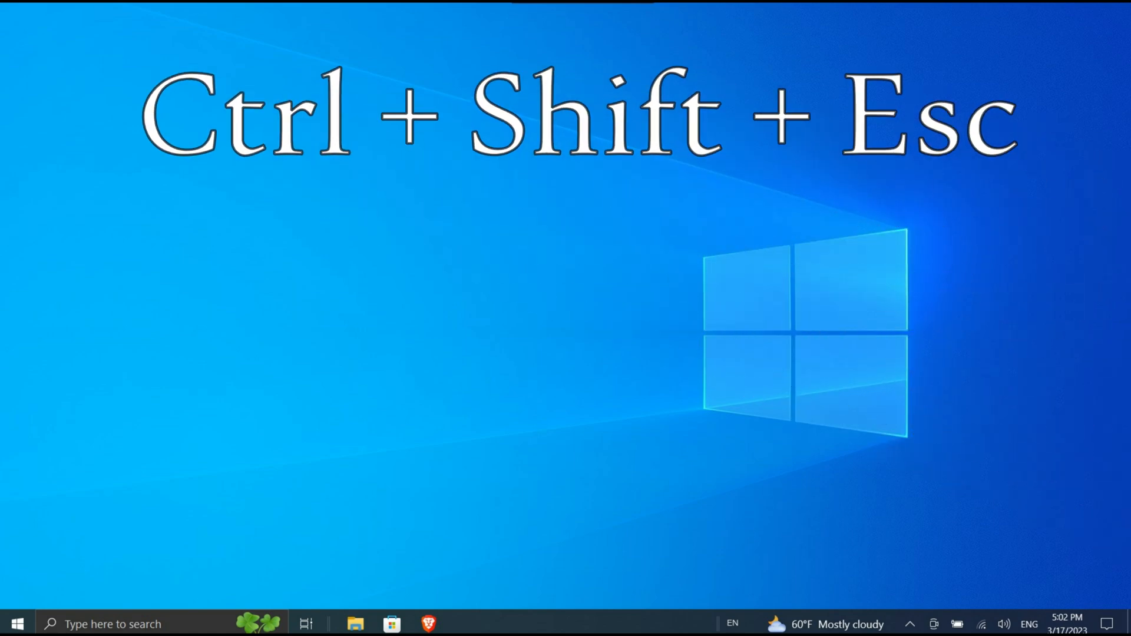